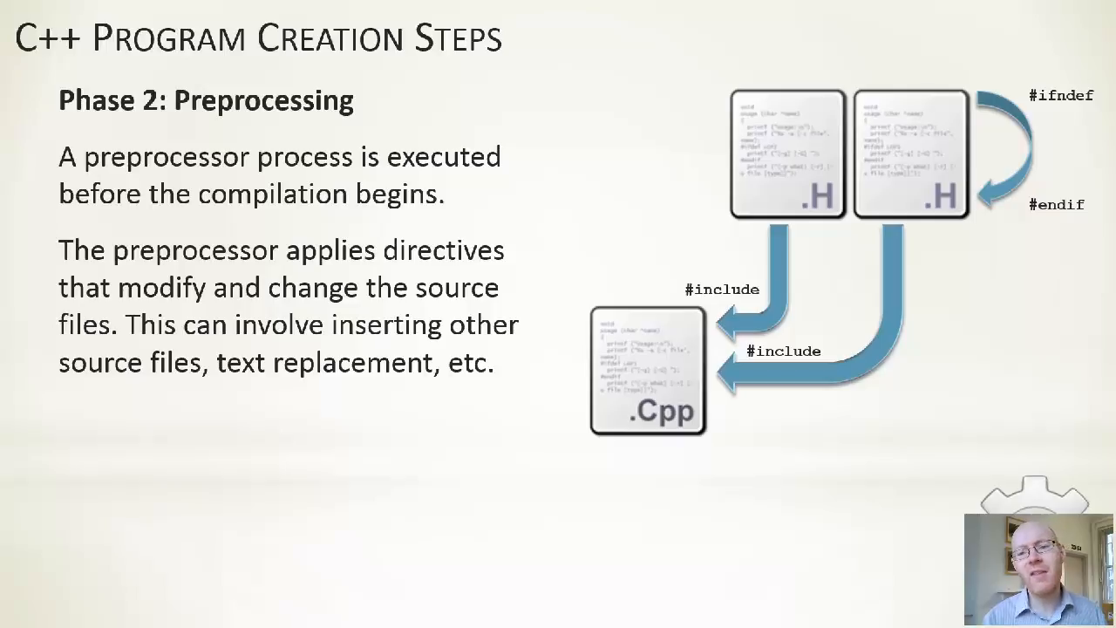
{"action": "key", "text": "right"}
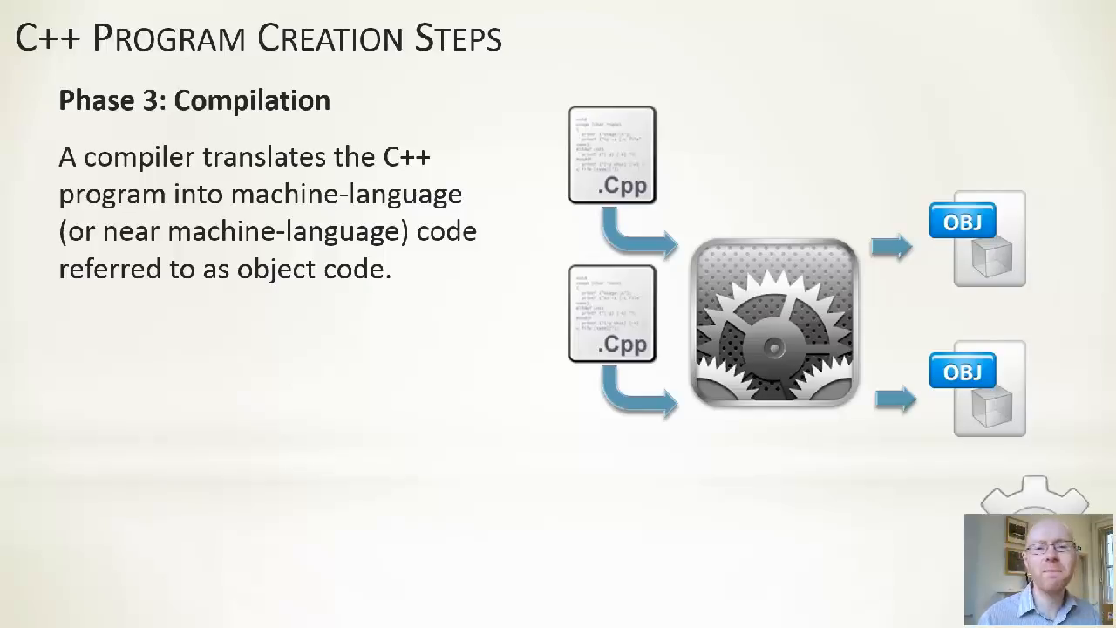
{"action": "key", "text": "Right"}
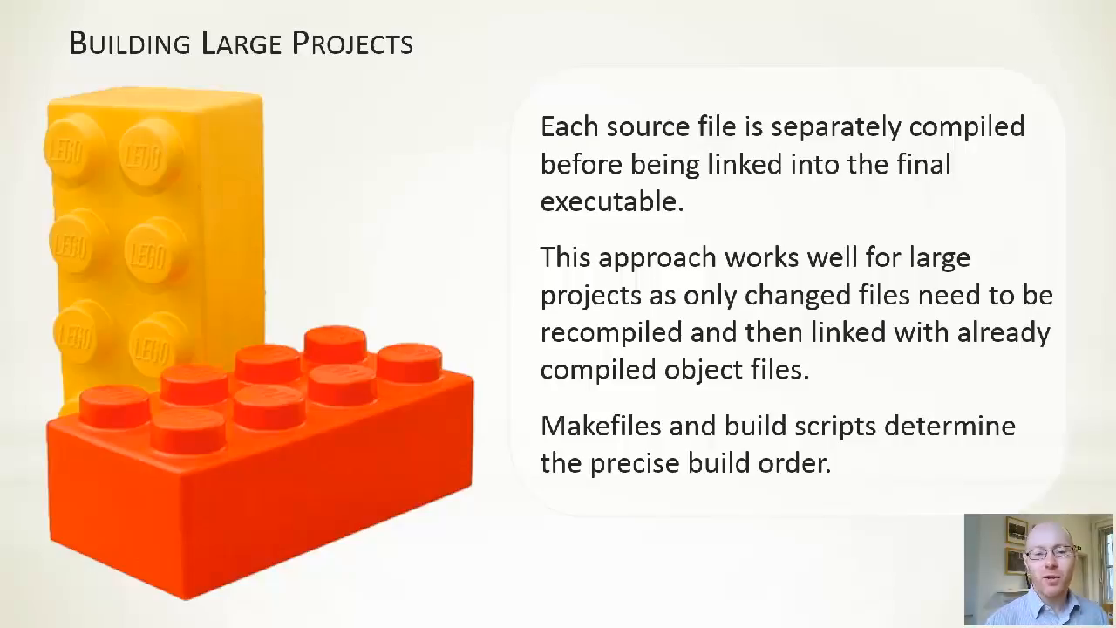
{"action": "key", "text": "Right"}
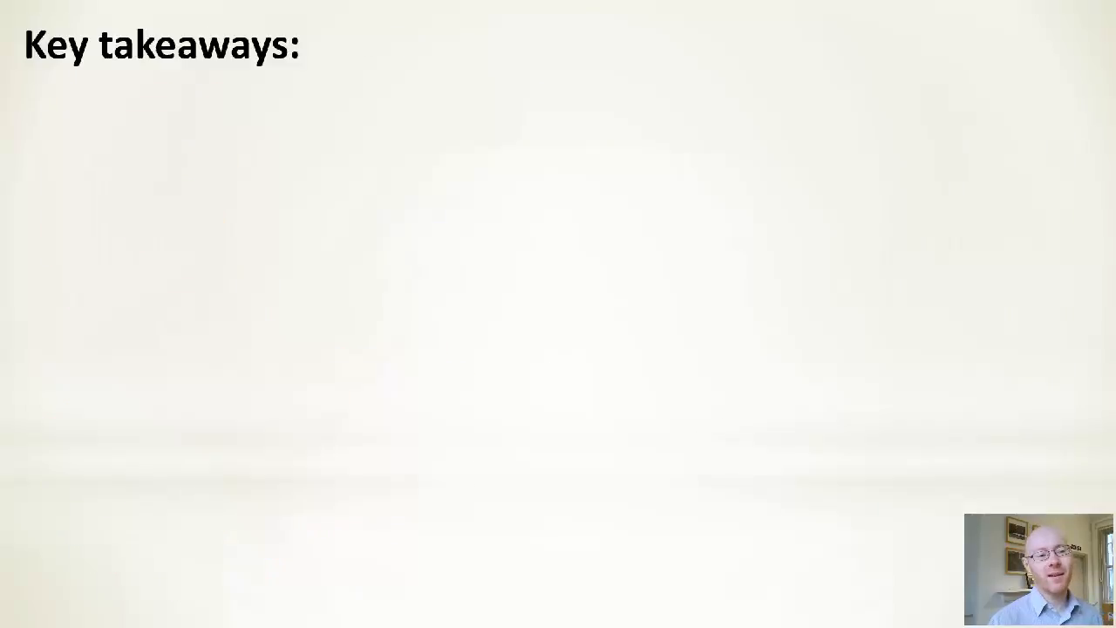